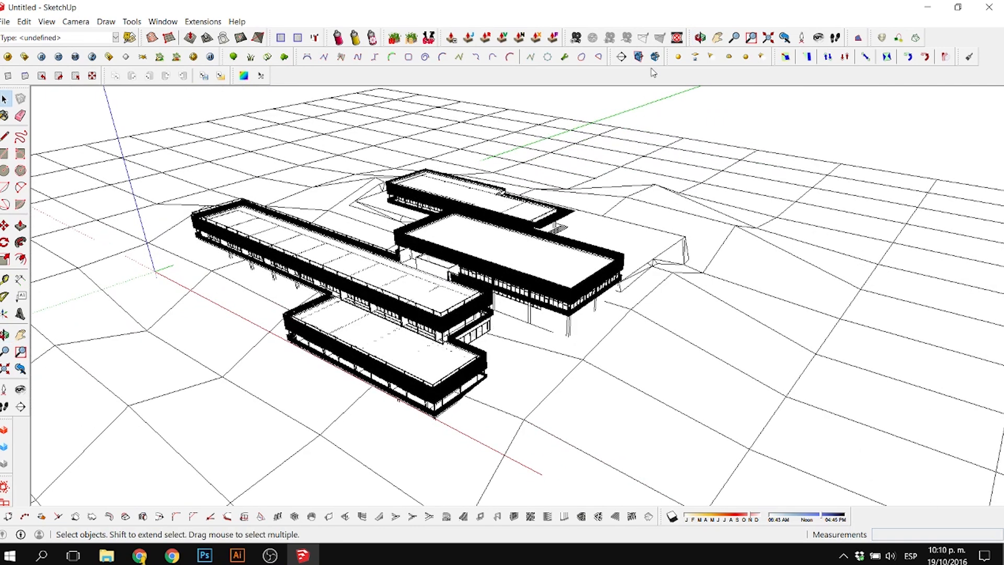
mouse_move(654, 57)
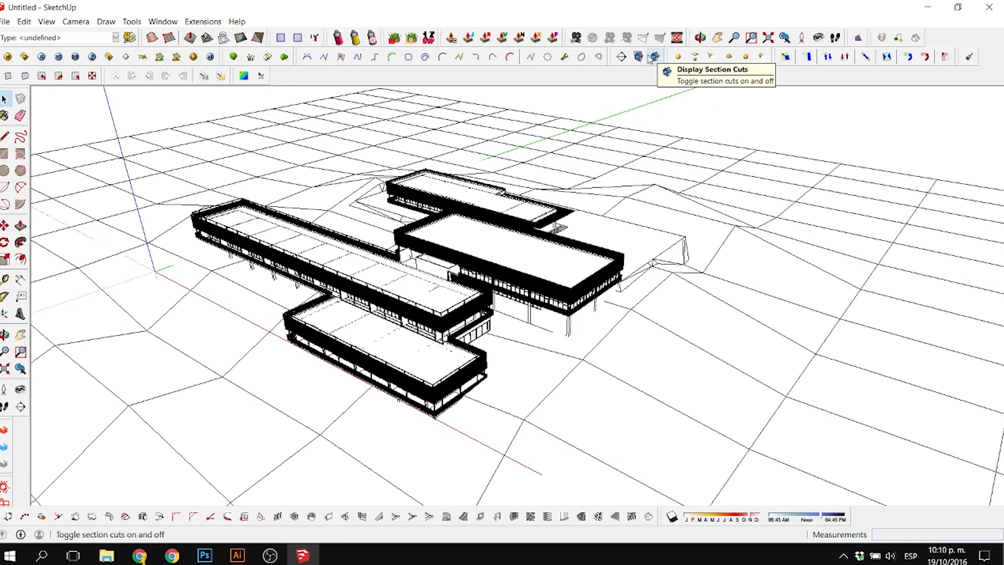
mouse_move(654, 56)
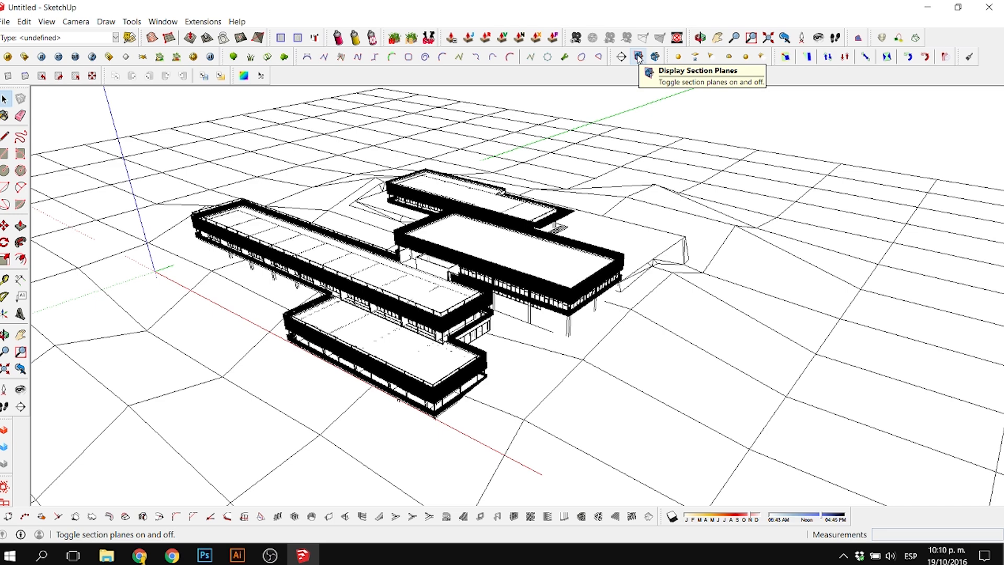
mouse_move(621, 56)
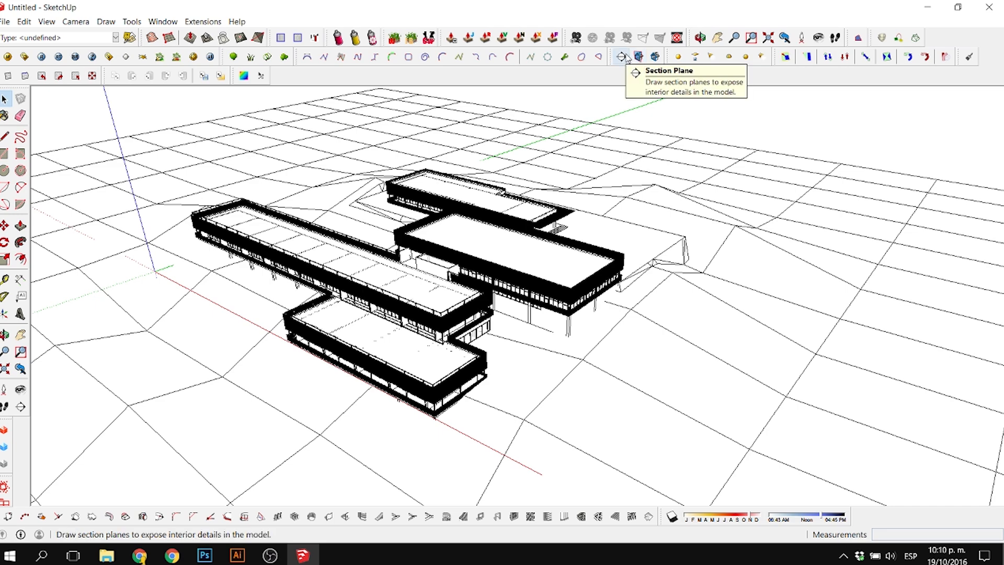
Cut a section through the building, turn on shadows, and begin a 2D graphic export.
left_click(620, 57)
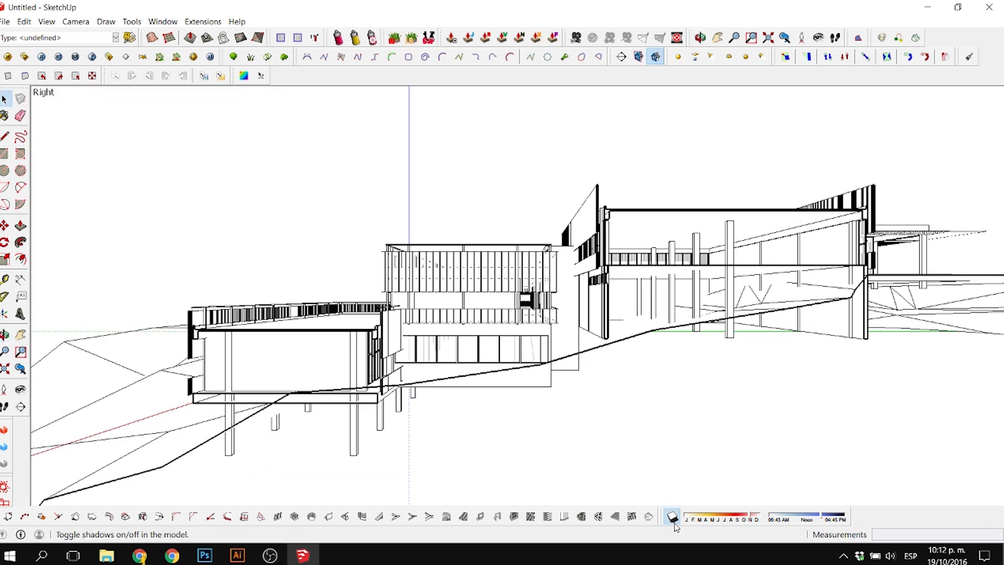
left_click(670, 516)
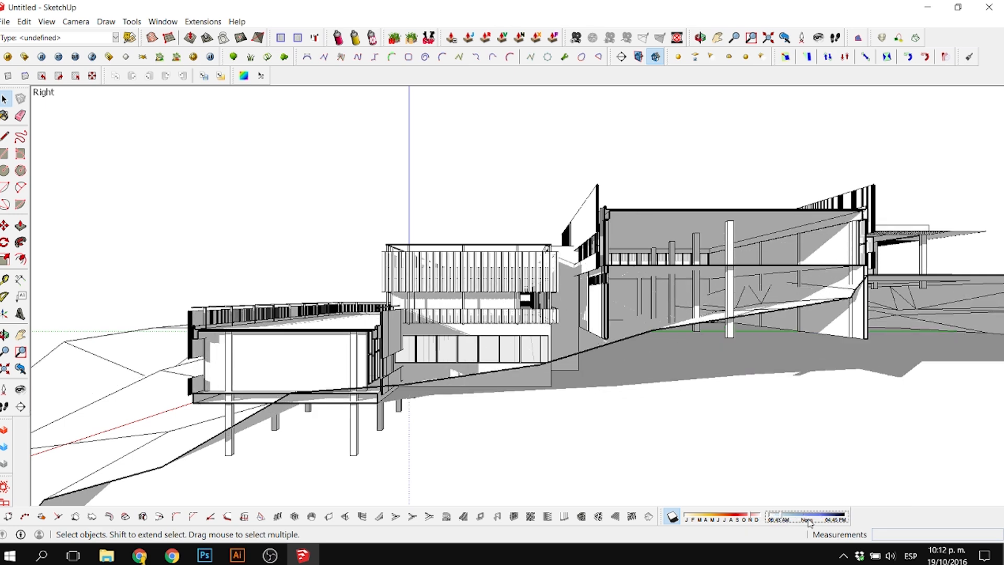
left_click(5, 21)
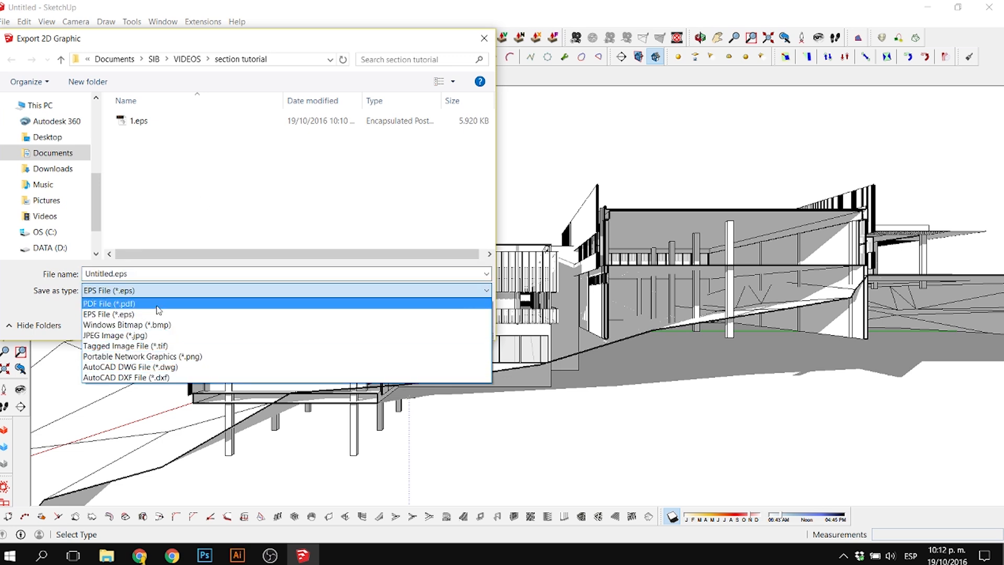
Export the section as a 5000-pixel-wide PNG with transparent background.
left_click(109, 303)
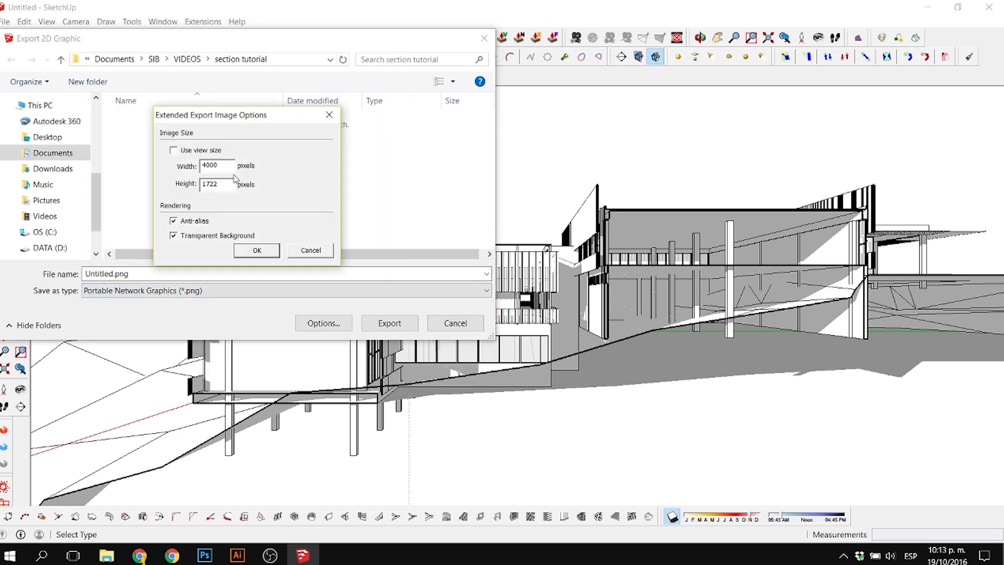
type("5000")
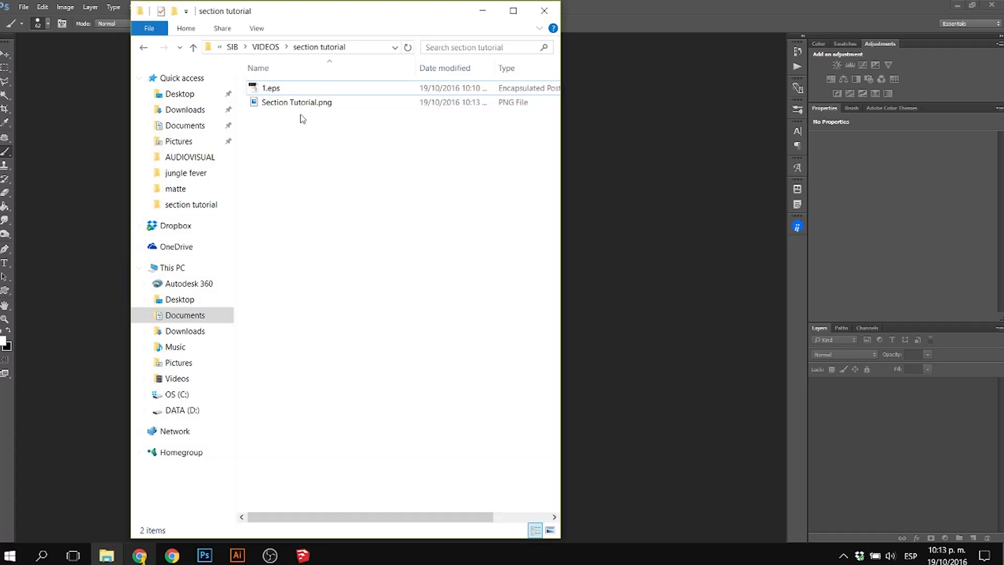
Open Section Tutorial.png from the tutorial folder in Photoshop.
double_click(296, 102)
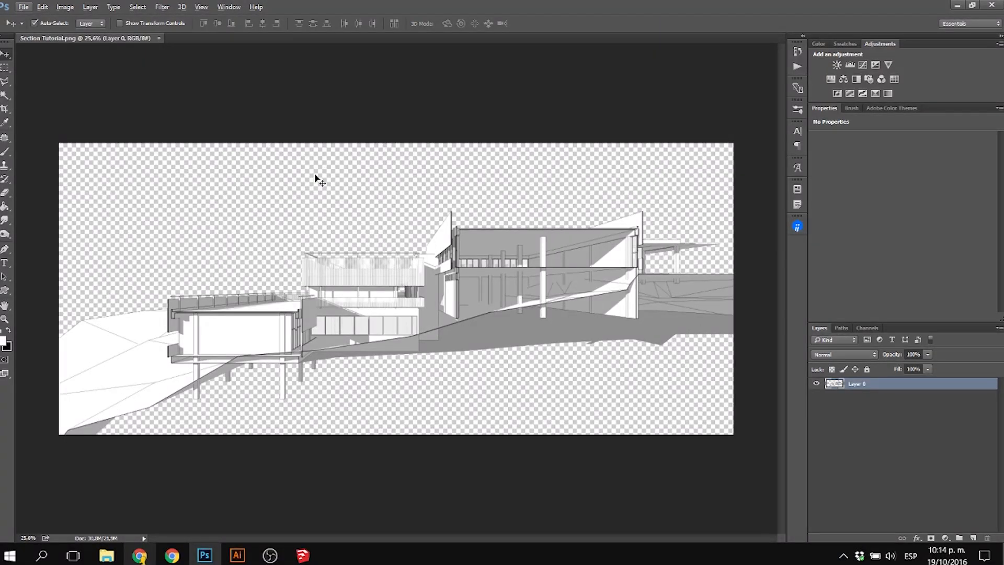
mouse_move(71, 447)
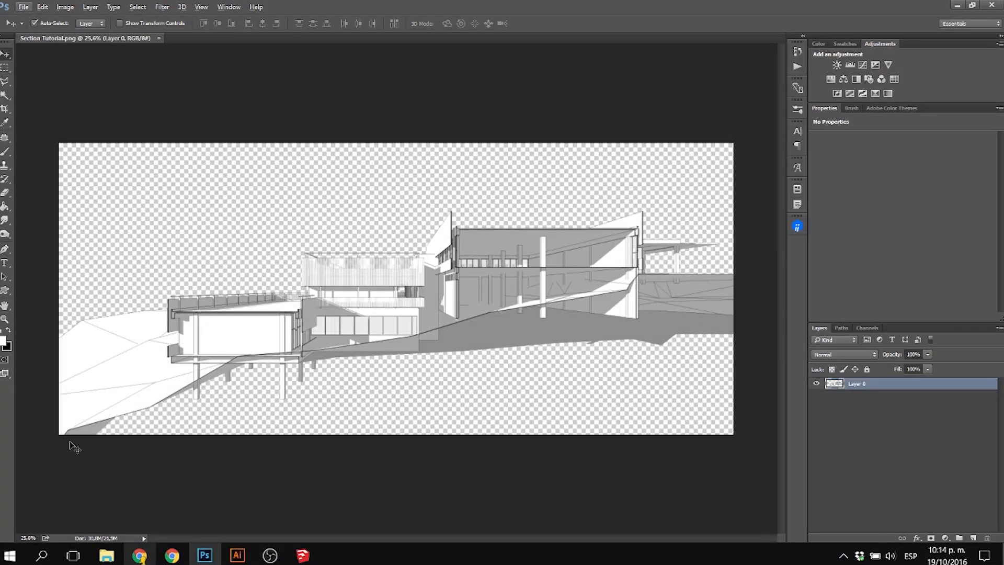